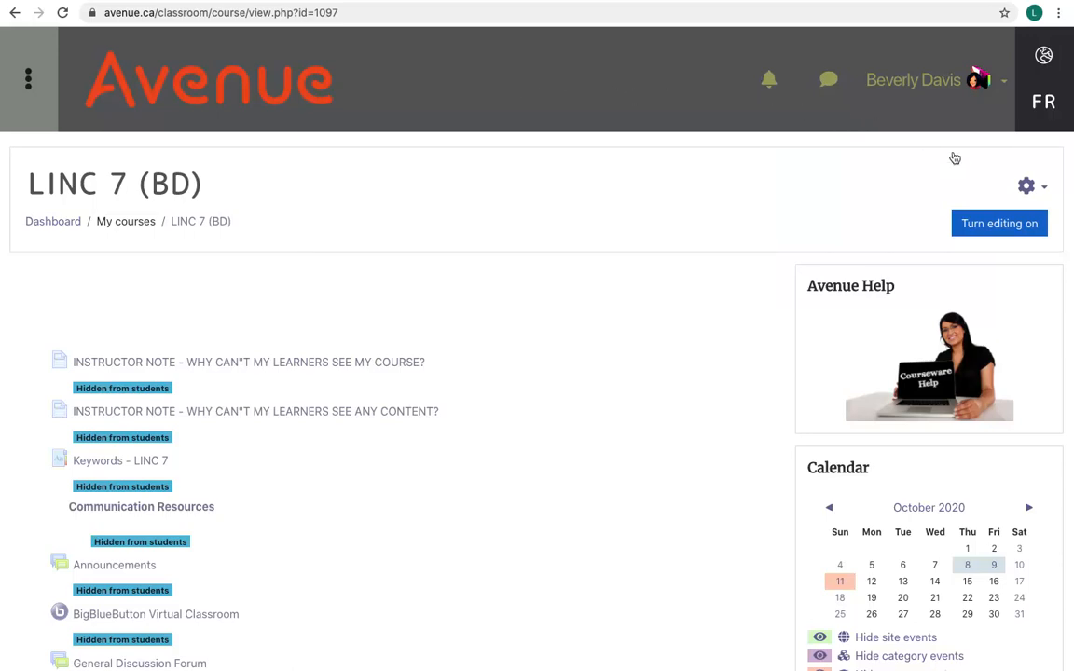
Step: Turn editing on for the LINC 7 course and scroll to the end of the Academic Skills section
left_click(999, 223)
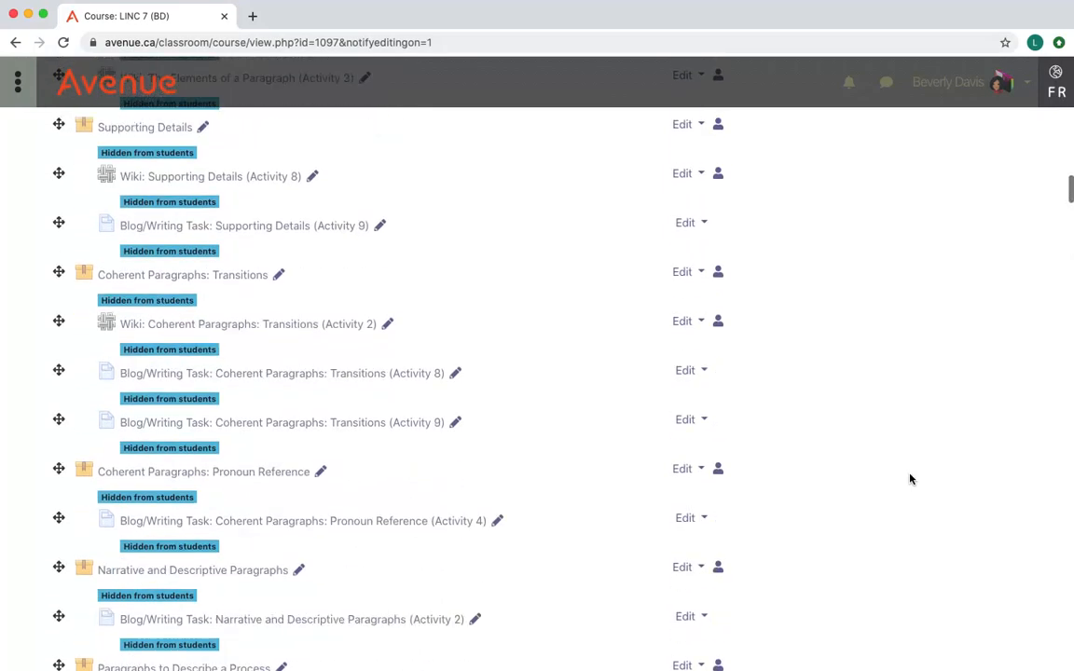
scroll("down", 3)
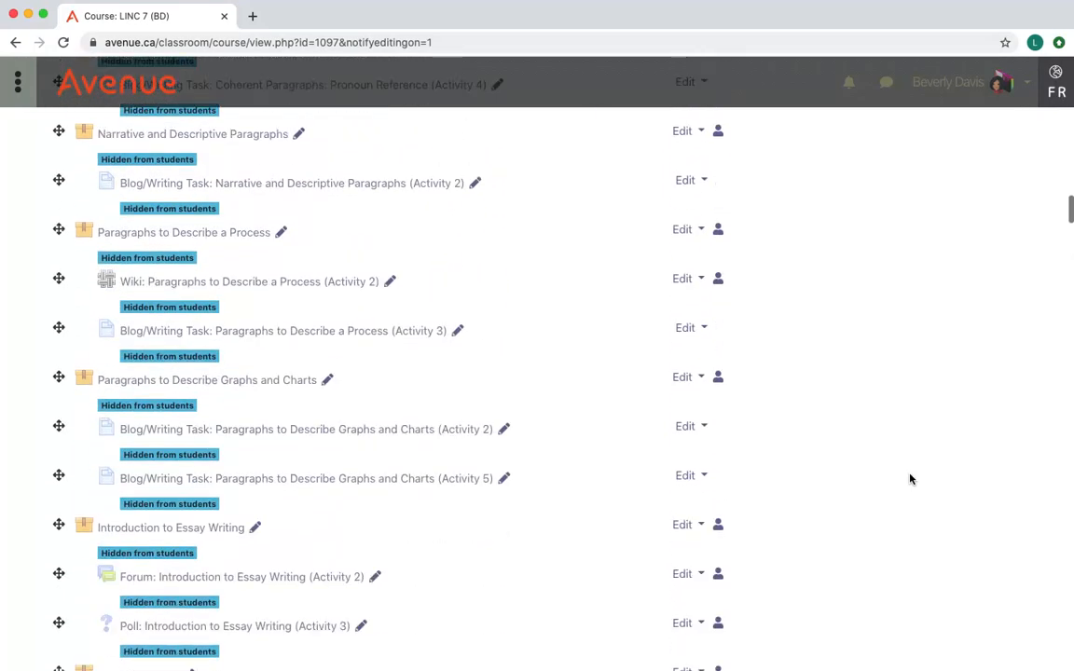
scroll("down", 3)
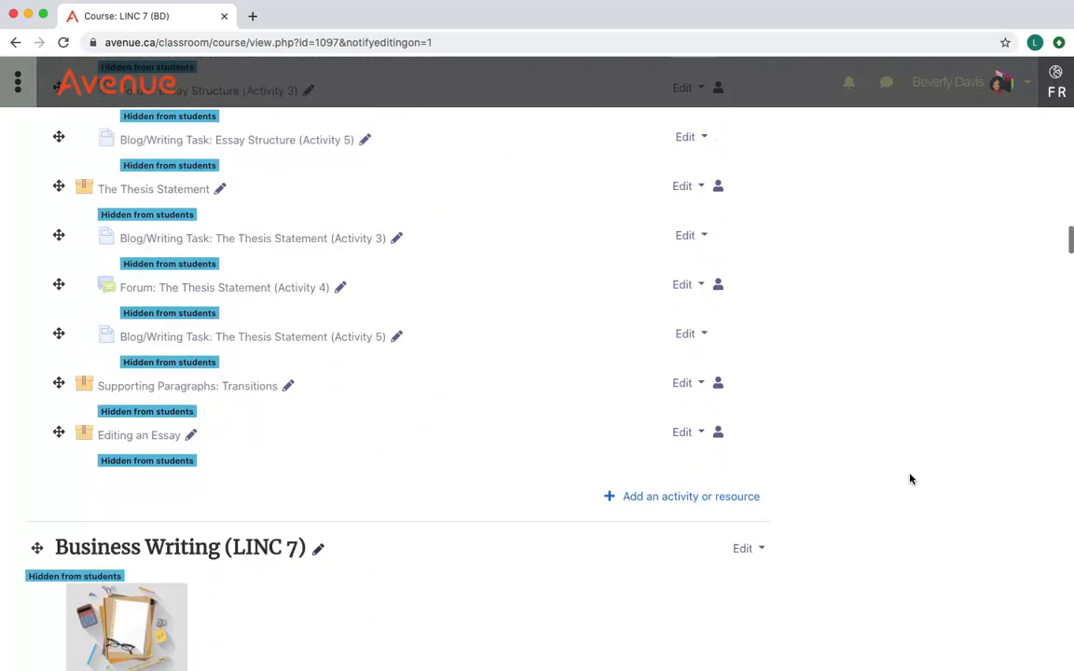
scroll("down", 3)
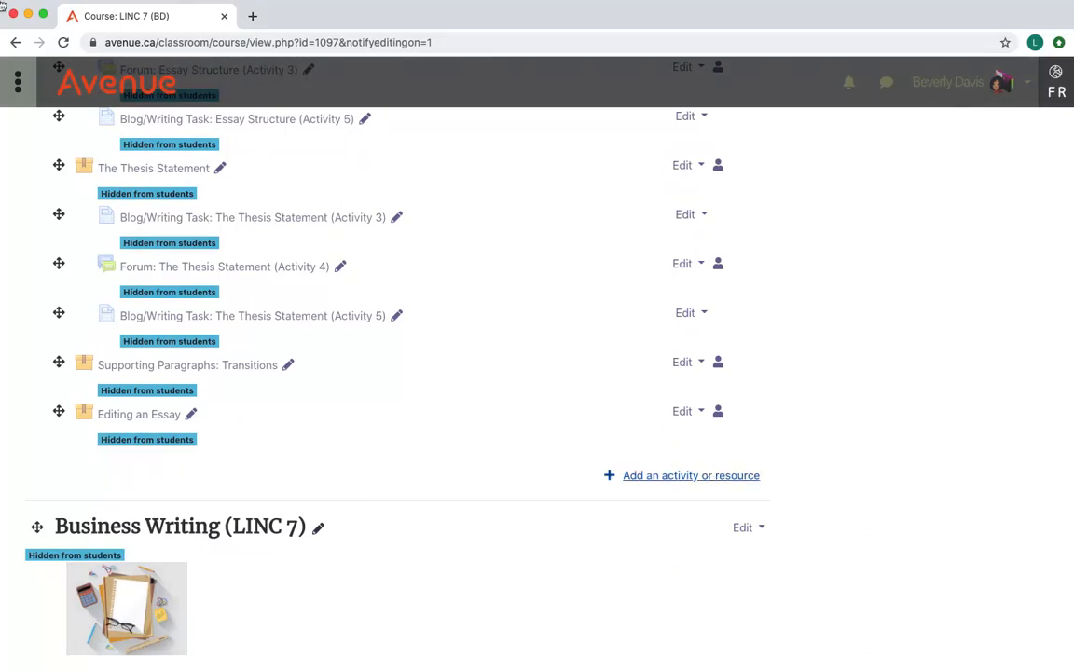
mouse_move(561, 146)
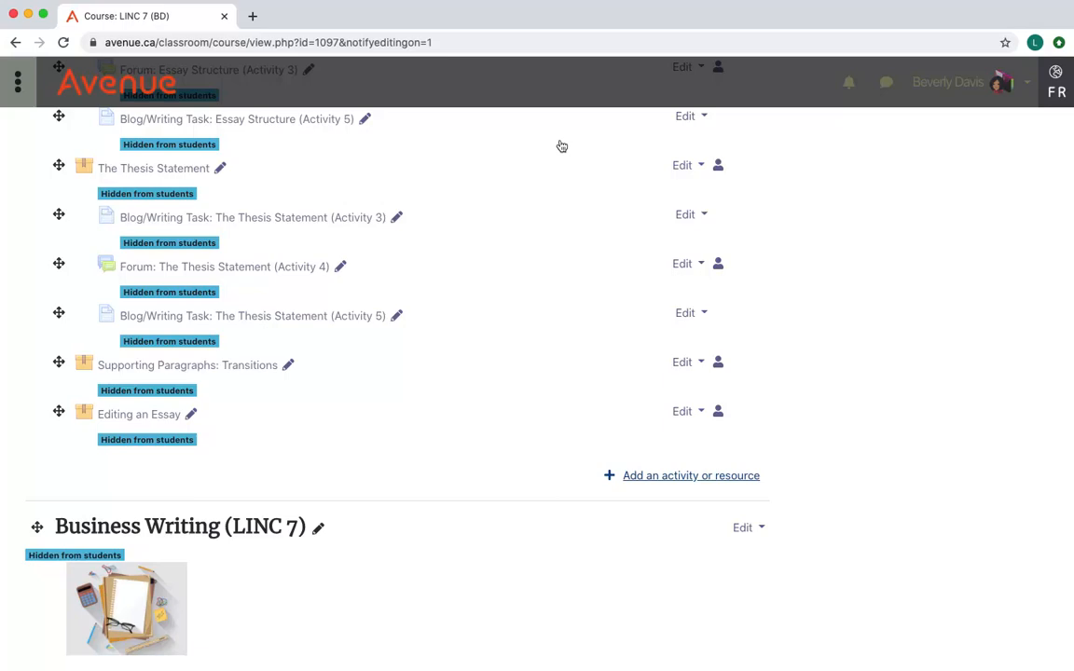
Step: Add a new Attendance Register activity to the Writing Paragraphs and Essays section
left_click(689, 475)
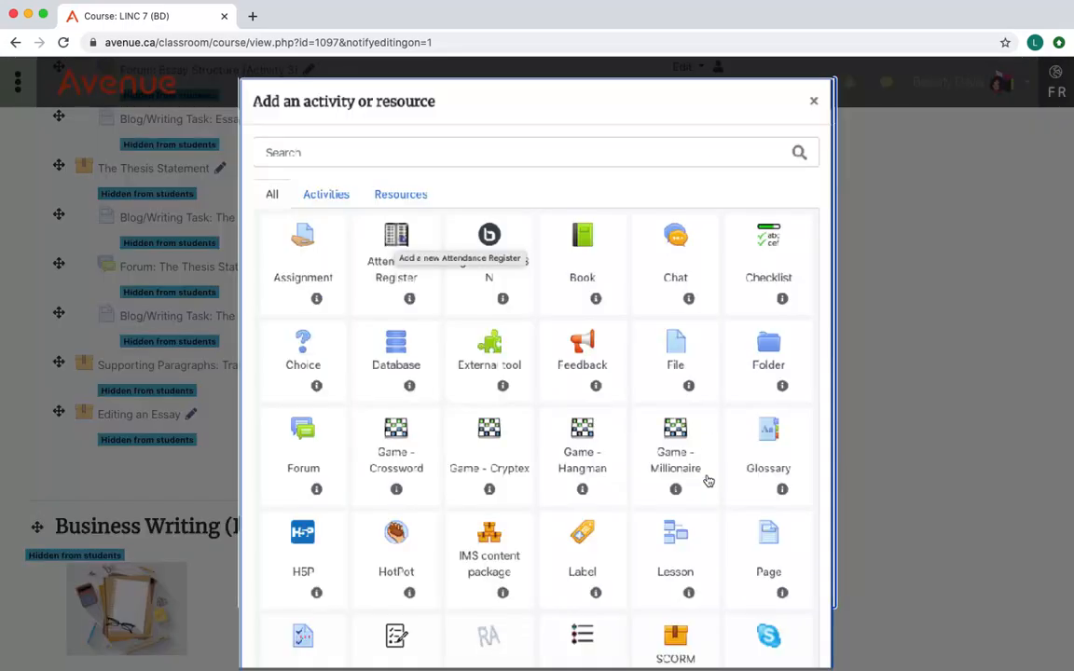
mouse_move(416, 348)
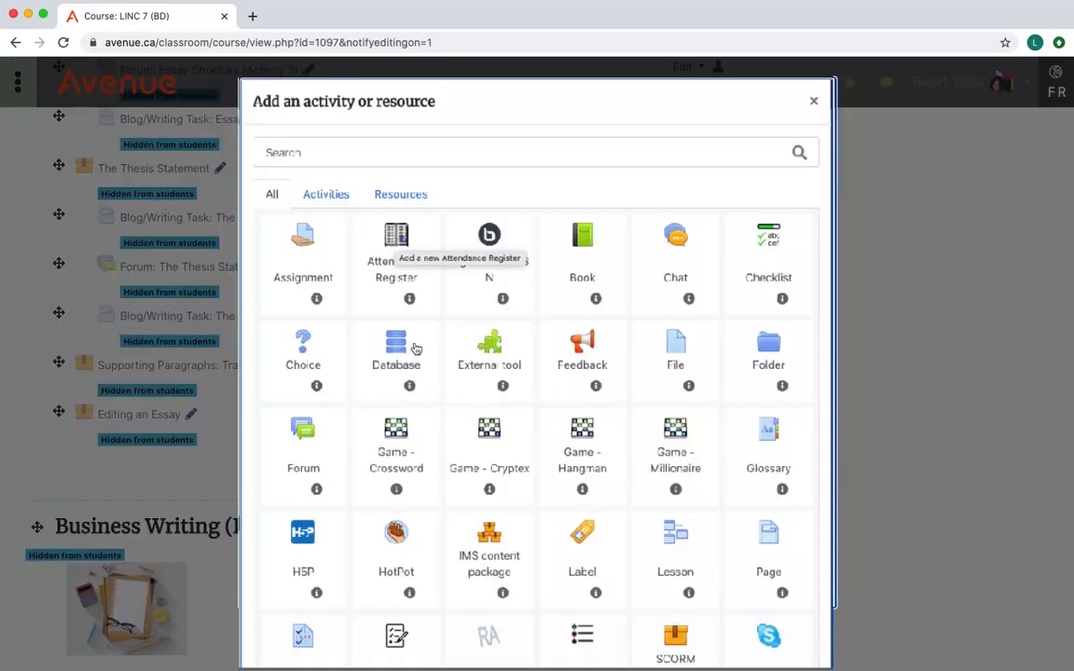
left_click(395, 246)
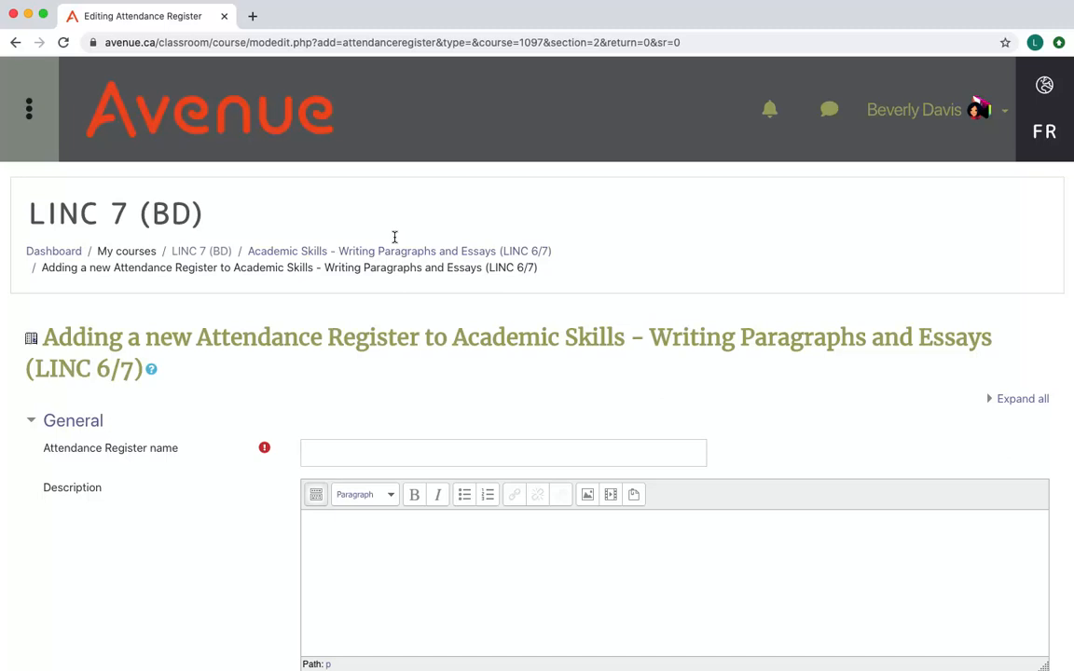
Step: Name the register 'LINC 6/7 Class Attendance' and bring up the tracking mode choices
type("LINC 6/7 Class Attendance")
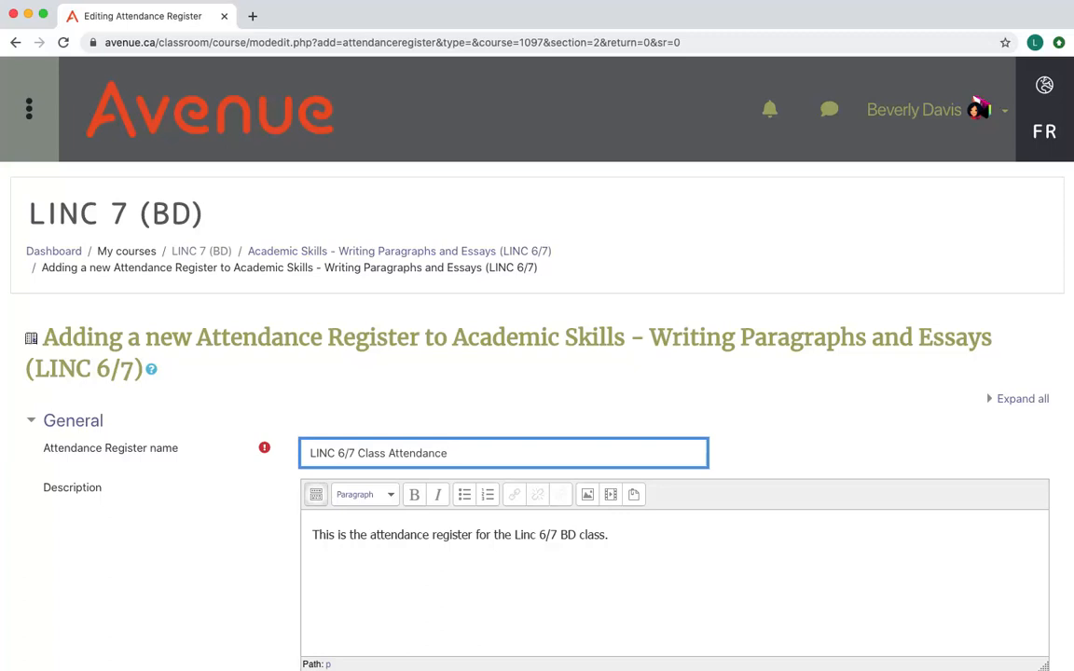
scroll("down", 3)
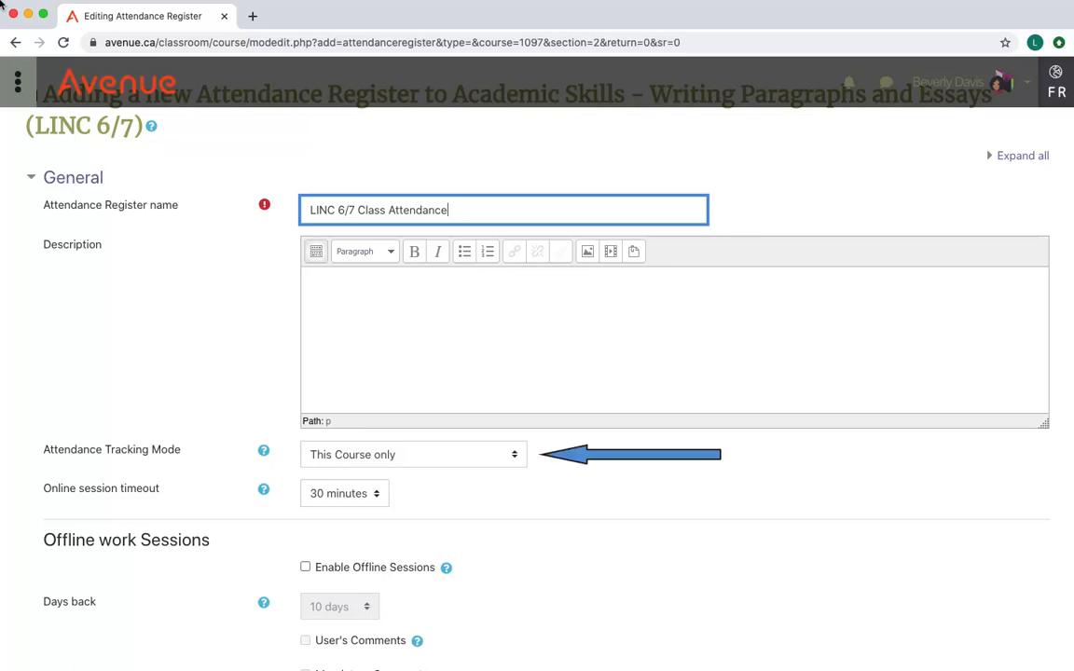
left_click(412, 454)
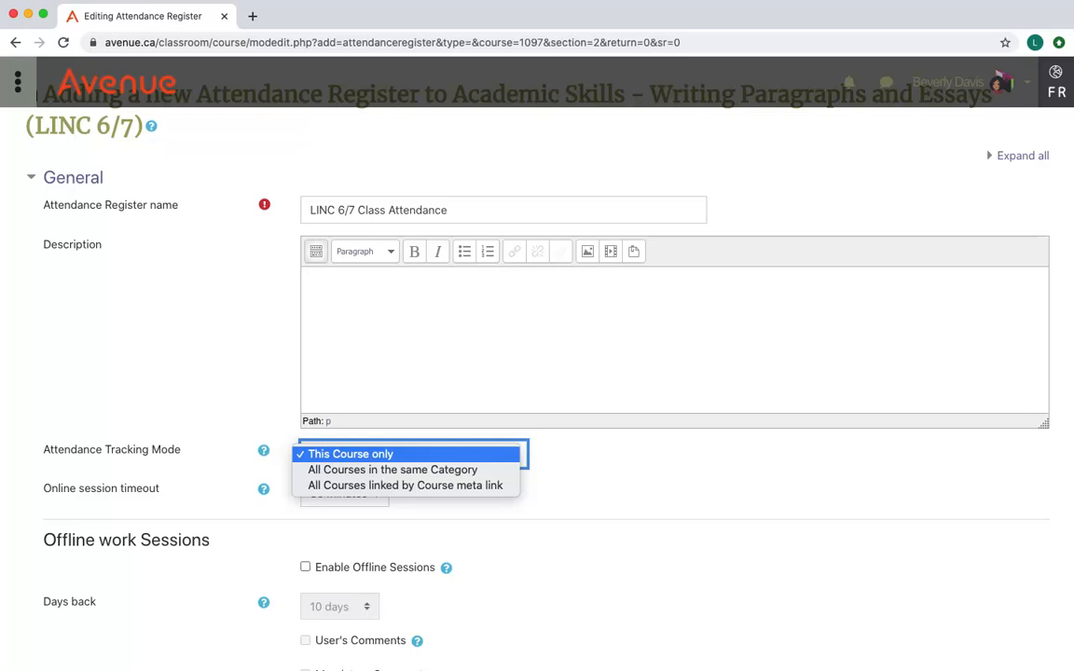
Step: Keep tracking to This Course only, set a 5-minute online session timeout and enable offline sessions
left_click(350, 455)
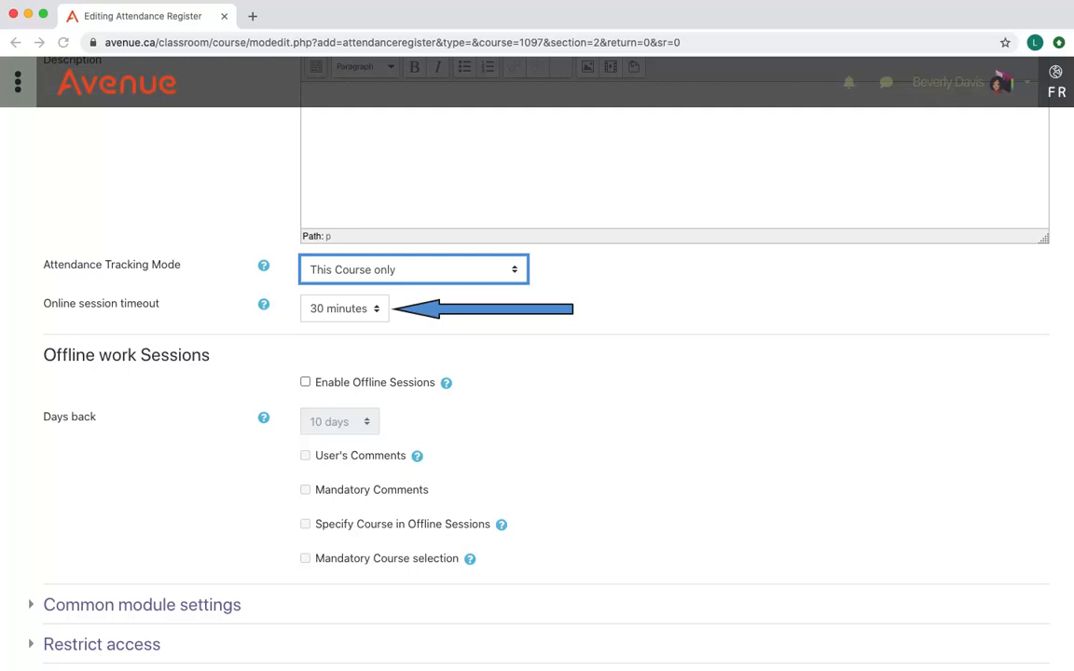
left_click(343, 308)
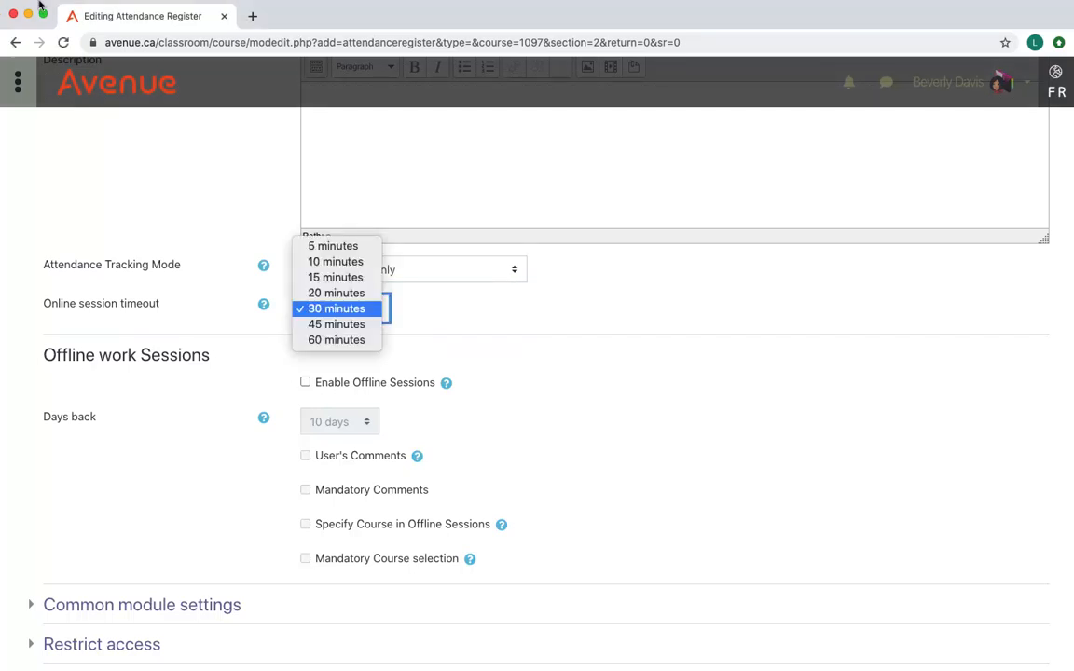
left_click(331, 246)
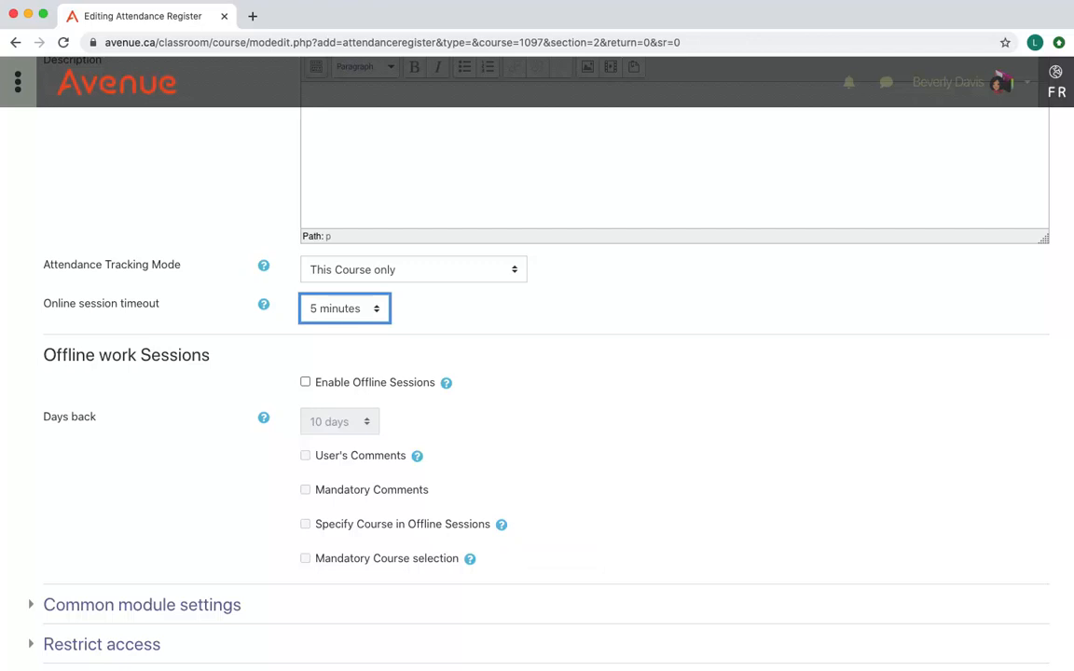
left_click(306, 380)
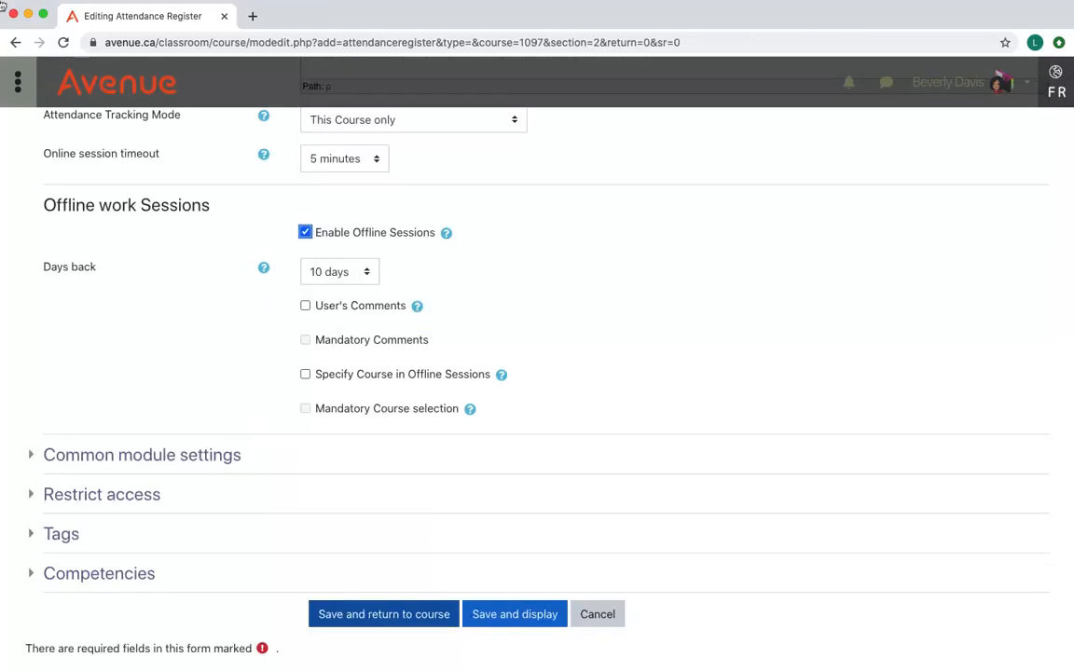
mouse_move(396, 477)
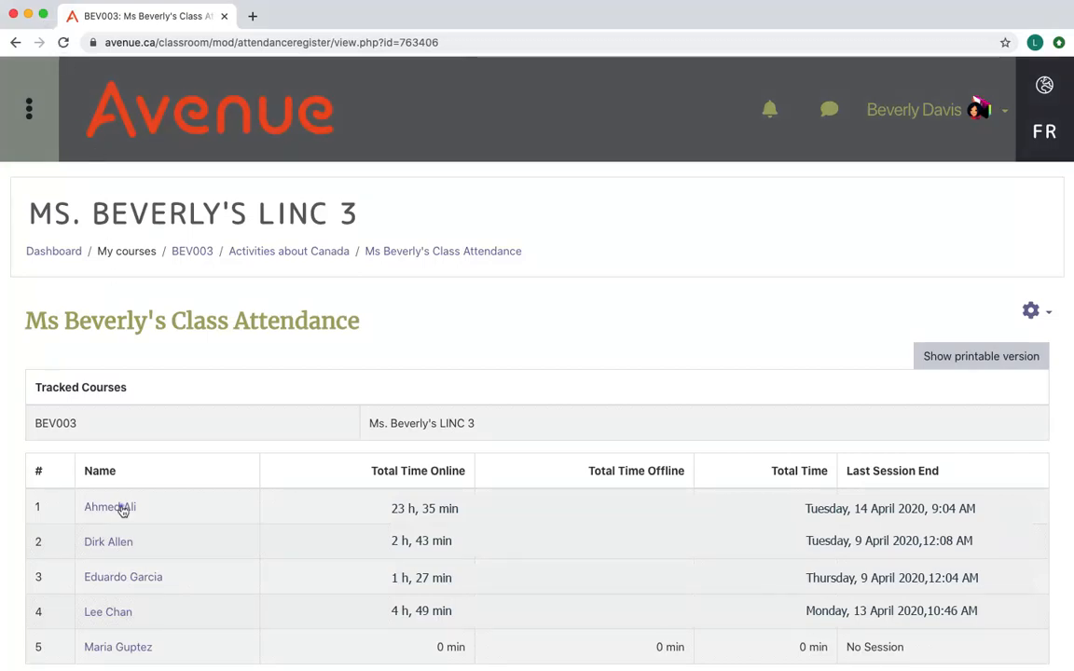
left_click(108, 507)
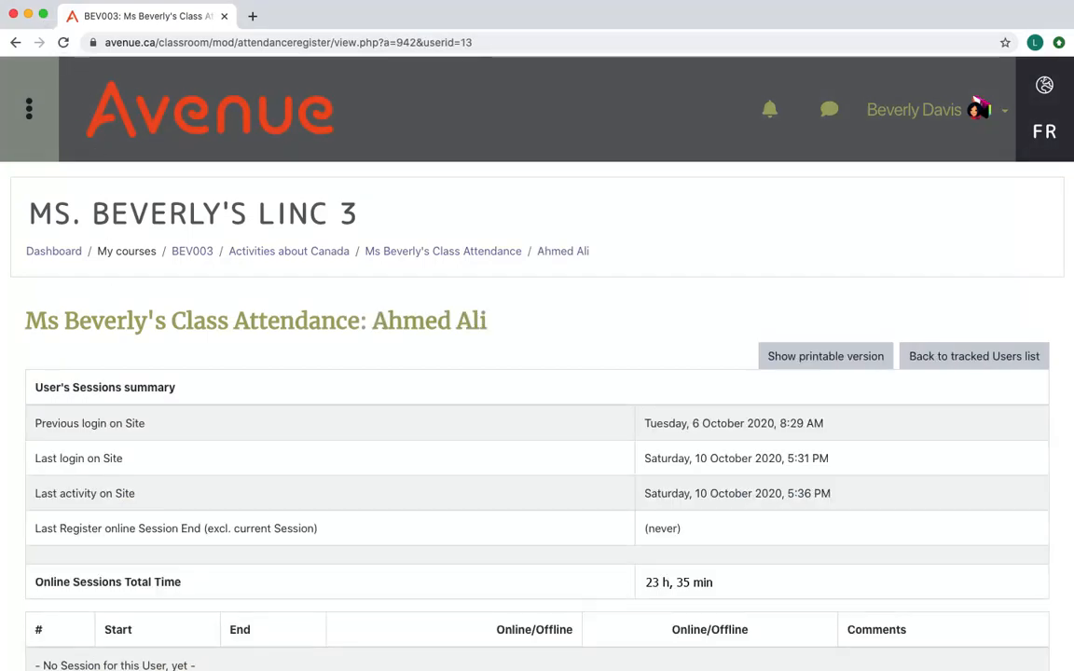